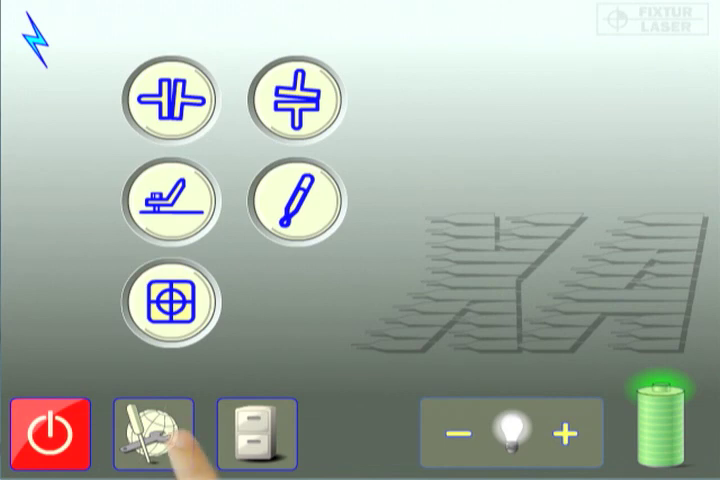
Step: Bring up Global Settings from the main screen's bottom toolbar
{"action": "left_click", "coordinate": [156, 436]}
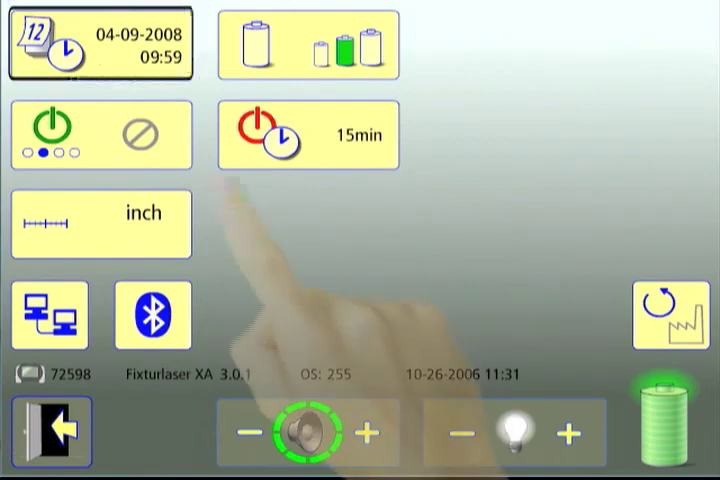
Step: Change the clock hour from 9 to 8 so it reads 08:59 and confirm the date dialog
{"action": "left_click", "coordinate": [100, 44]}
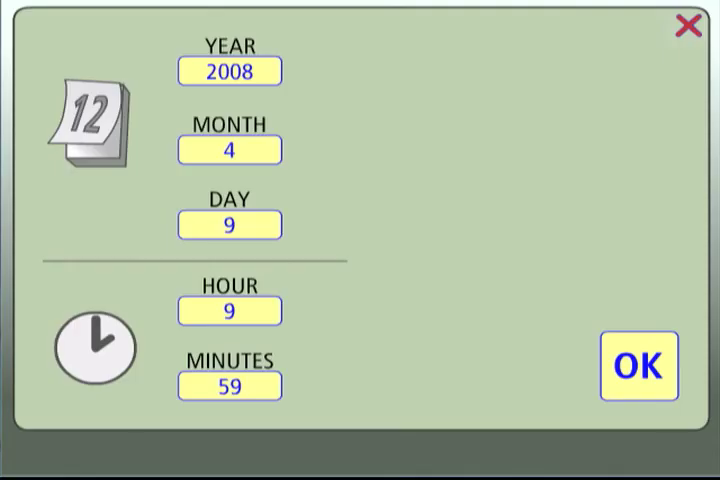
{"action": "left_click", "coordinate": [228, 310]}
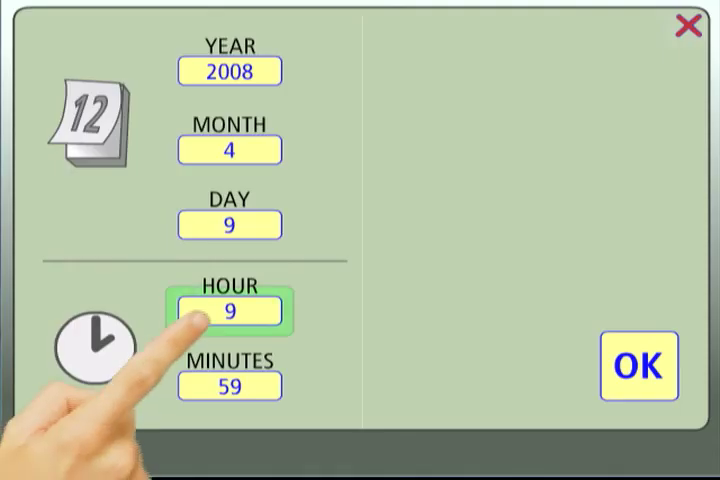
{"action": "left_click", "coordinate": [228, 310]}
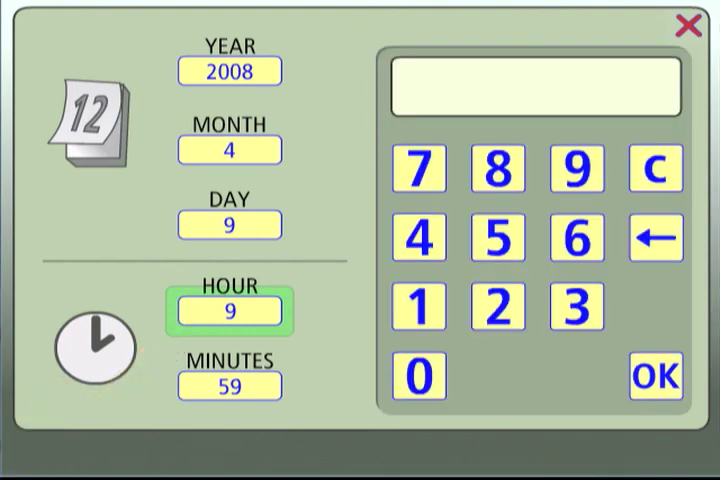
{"action": "left_click", "coordinate": [500, 168]}
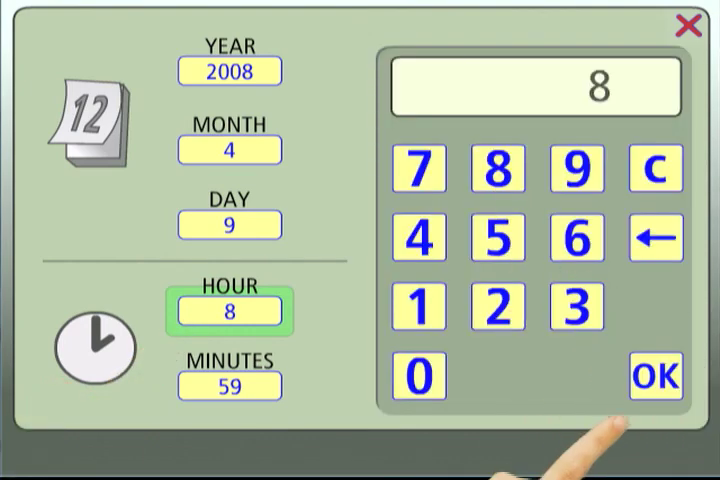
{"action": "left_click", "coordinate": [656, 374]}
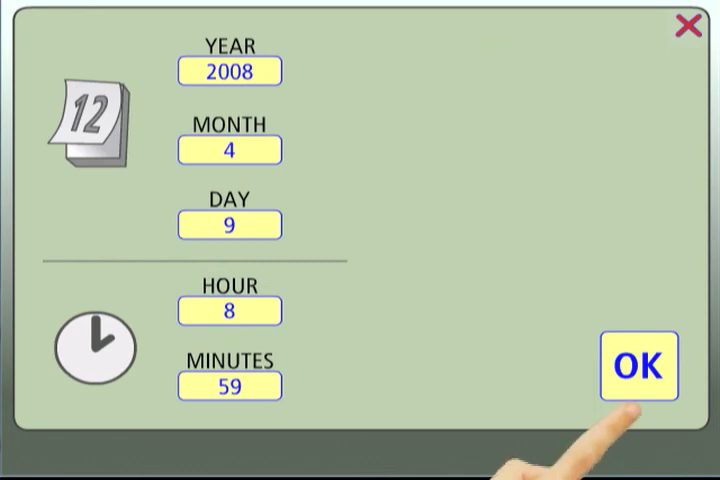
{"action": "left_click", "coordinate": [636, 368]}
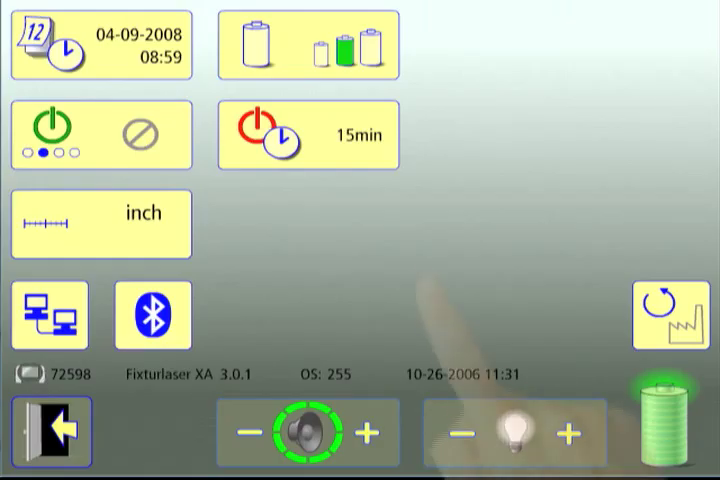
Step: Try the first and third power-saving levels, then choose the middle level and confirm it
{"action": "left_click", "coordinate": [296, 42]}
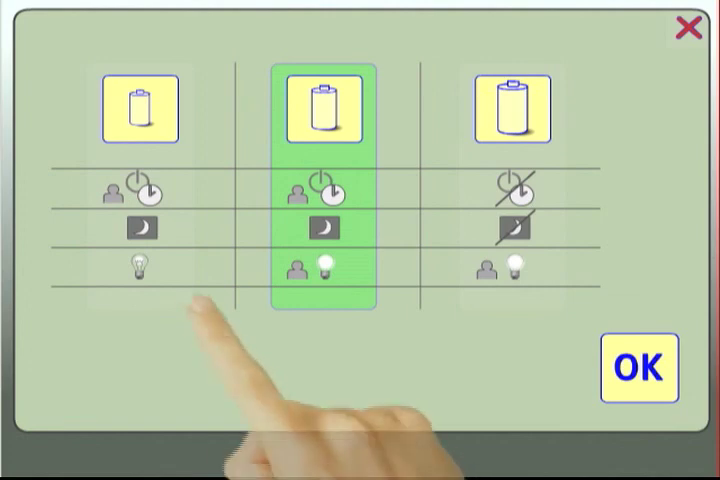
{"action": "left_click", "coordinate": [140, 104]}
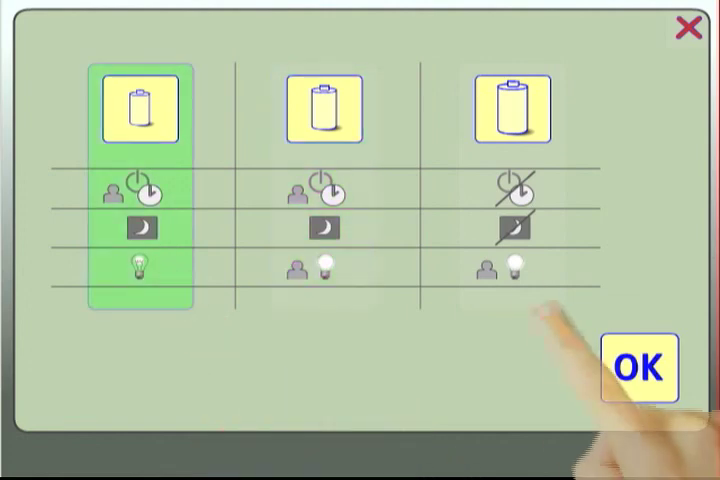
{"action": "left_click", "coordinate": [510, 108]}
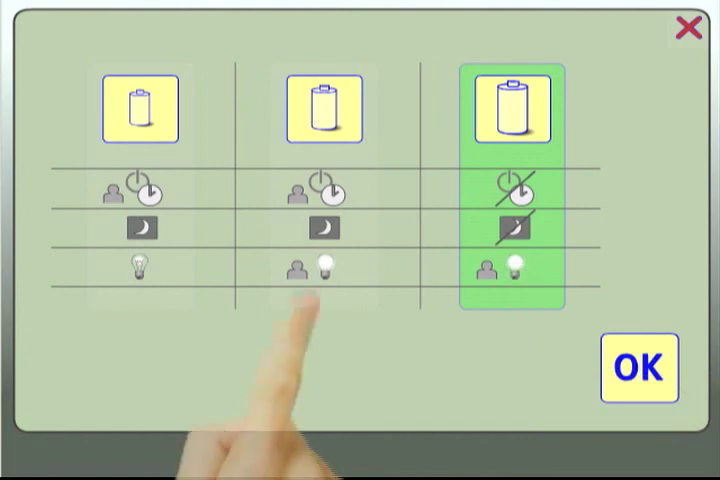
{"action": "left_click", "coordinate": [322, 270]}
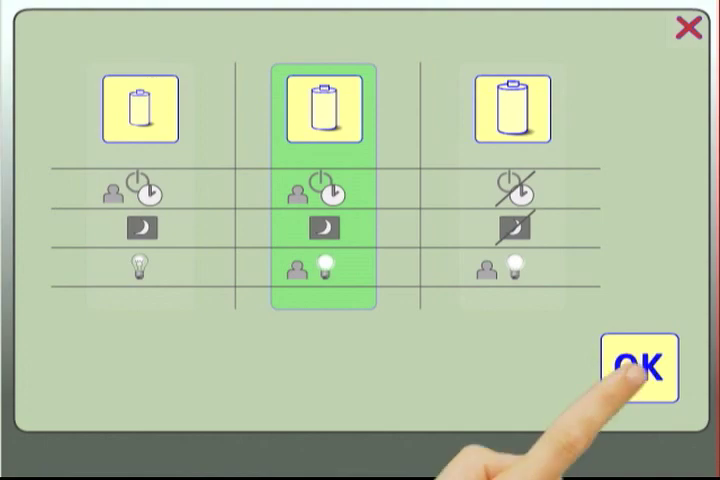
{"action": "left_click", "coordinate": [632, 366]}
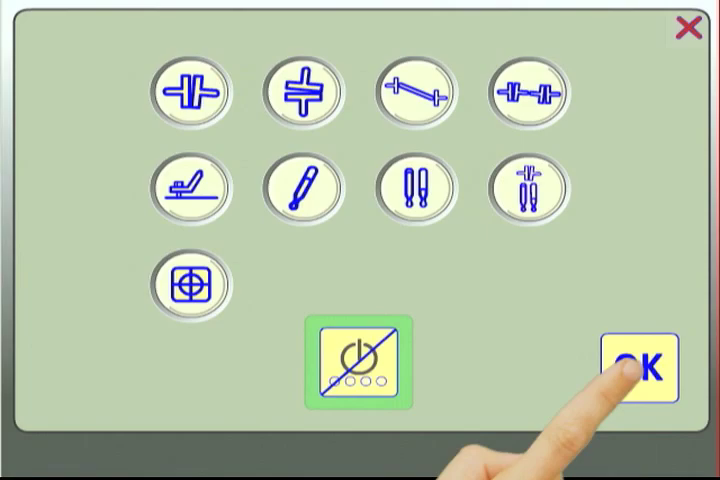
{"action": "left_click", "coordinate": [644, 364]}
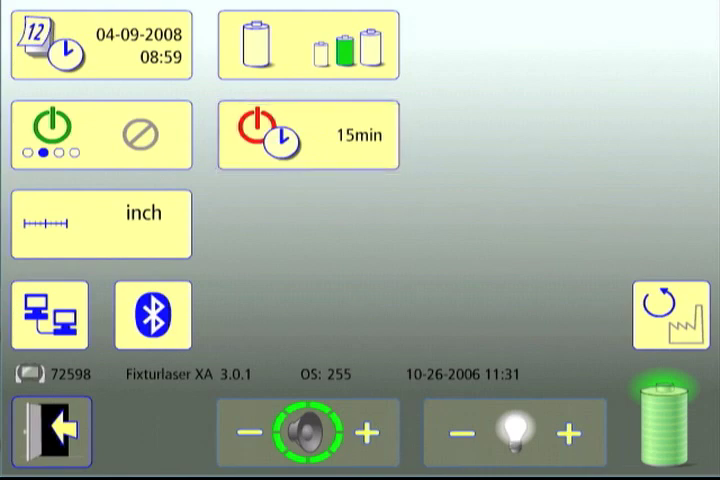
{"action": "left_click", "coordinate": [100, 222]}
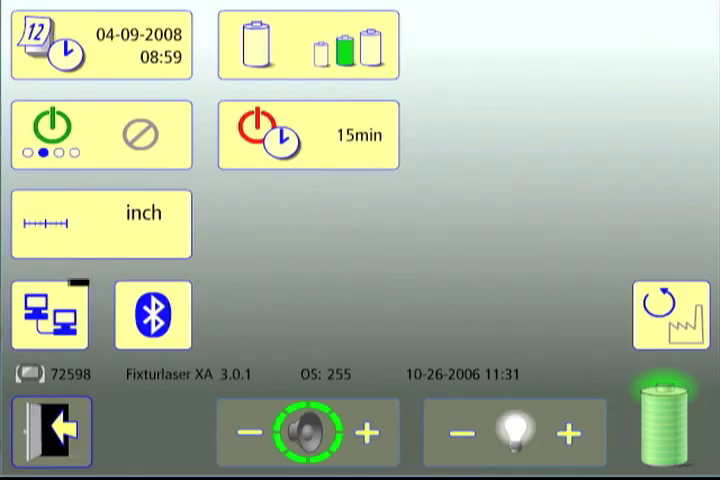
Step: Bring up the network settings showing IP 169.254.48.7, mask 255.255.0.0, gateway 169.254.48.1
{"action": "left_click", "coordinate": [48, 316]}
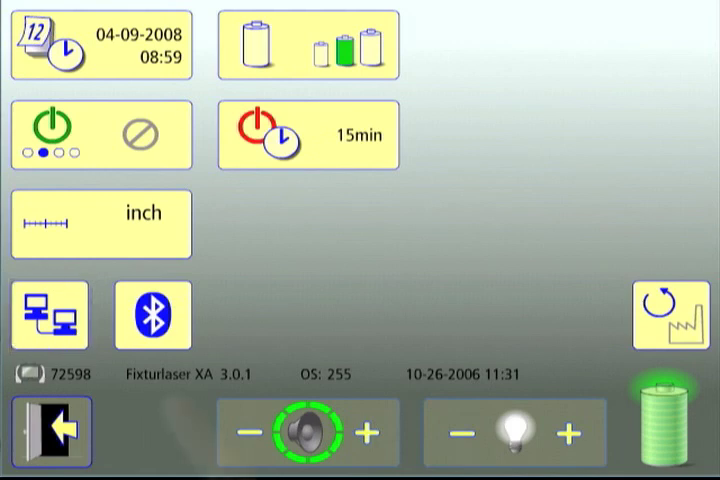
{"action": "left_click", "coordinate": [50, 316]}
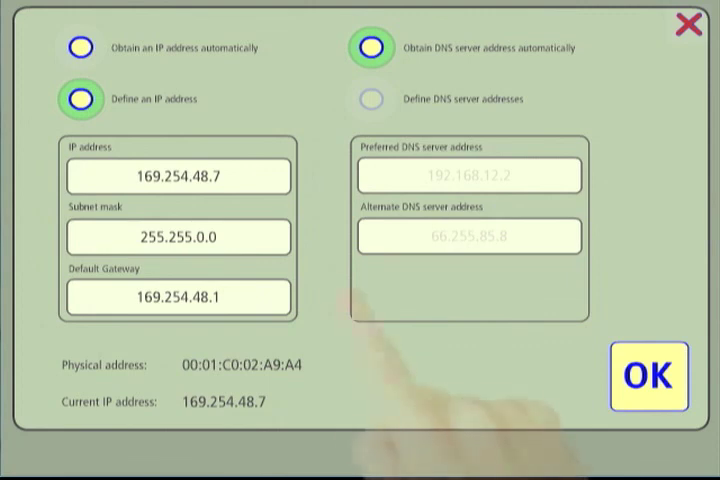
Step: Accept IP address 169.254.48.7 unchanged, close the network dialog and go to Bluetooth settings
{"action": "left_click", "coordinate": [178, 176]}
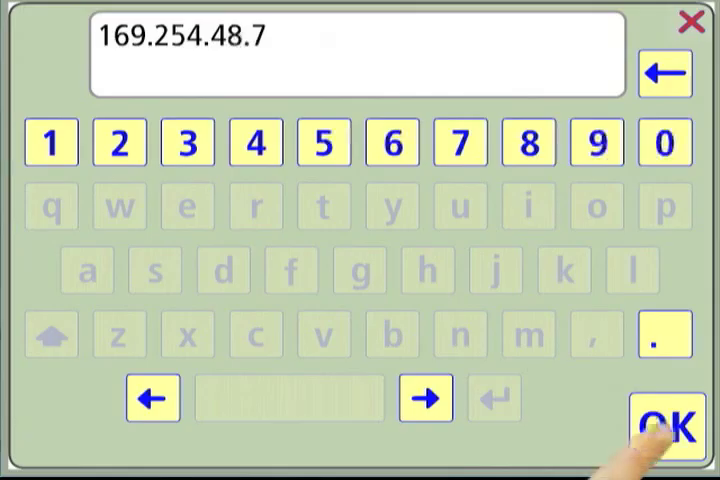
{"action": "left_click", "coordinate": [664, 424]}
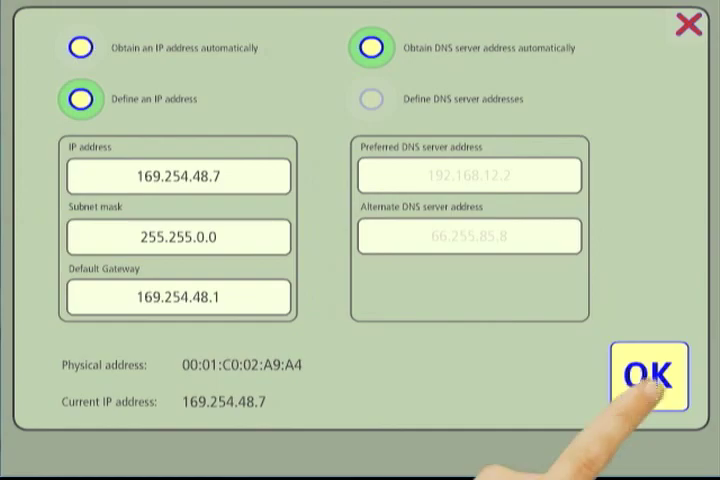
{"action": "left_click", "coordinate": [648, 372]}
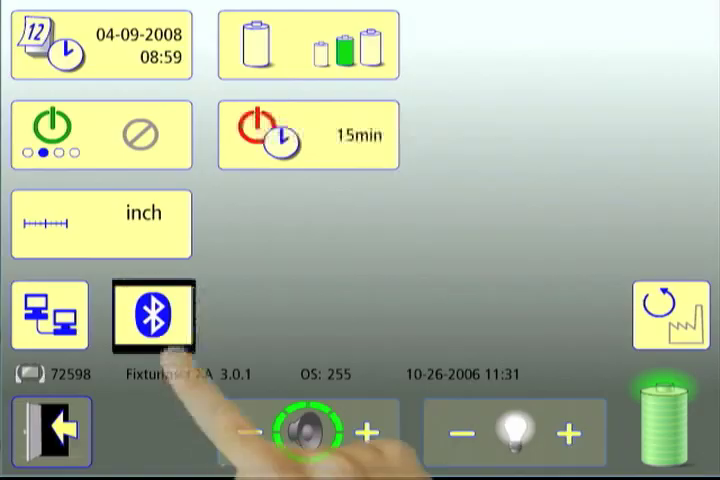
{"action": "left_click", "coordinate": [150, 316]}
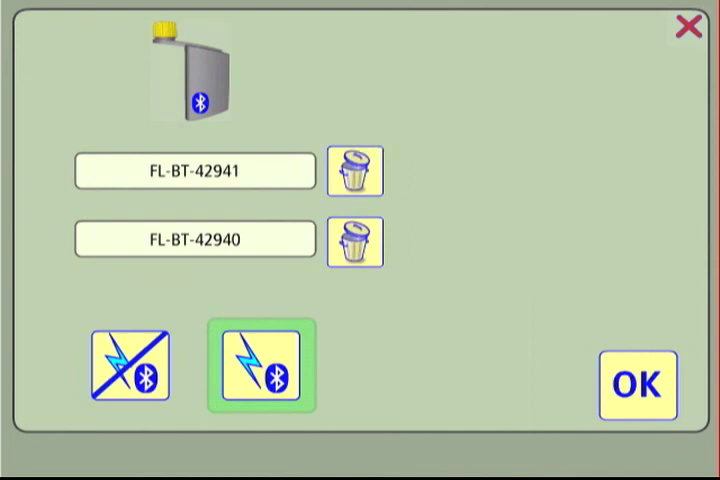
Step: Toggle Bluetooth off and back on, keeping FL-BT-42941 and FL-BT-42940, and confirm
{"action": "left_click", "coordinate": [132, 376]}
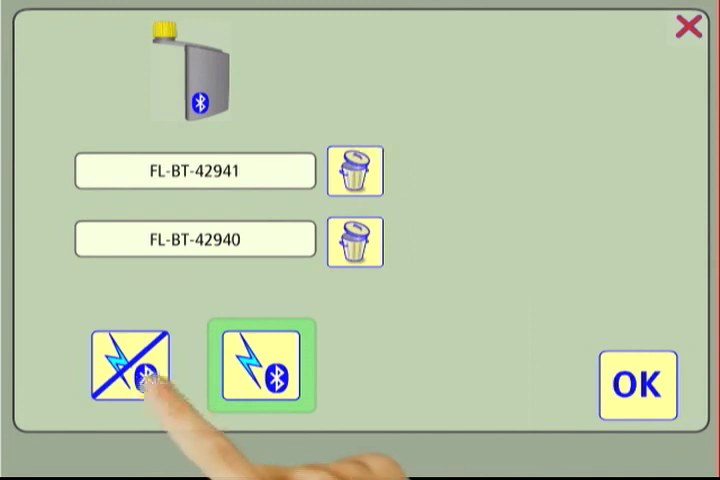
{"action": "left_click", "coordinate": [130, 372]}
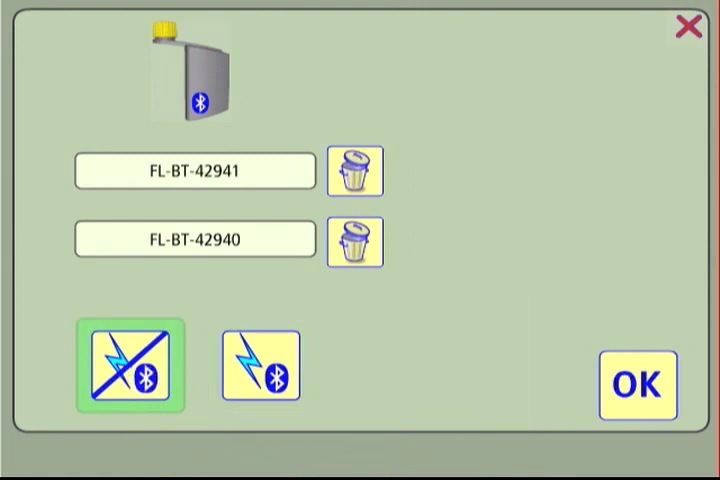
{"action": "left_click", "coordinate": [258, 376]}
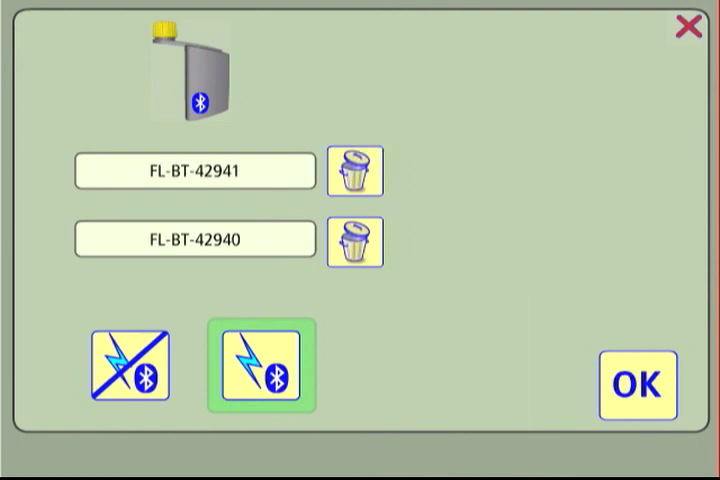
{"action": "left_click", "coordinate": [640, 388]}
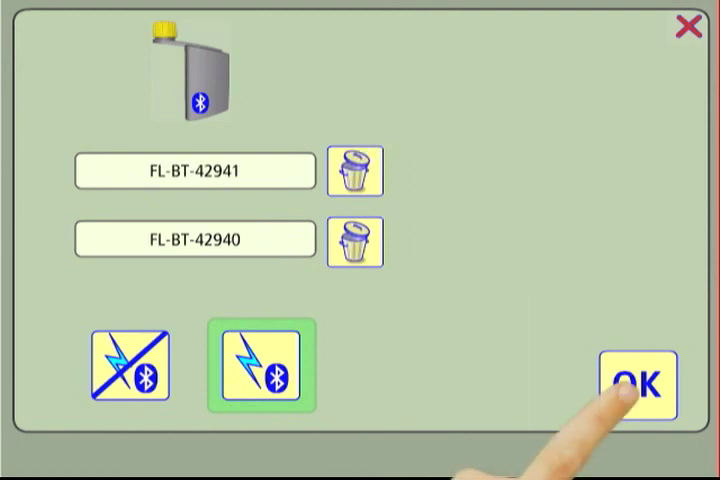
{"action": "left_click", "coordinate": [642, 384]}
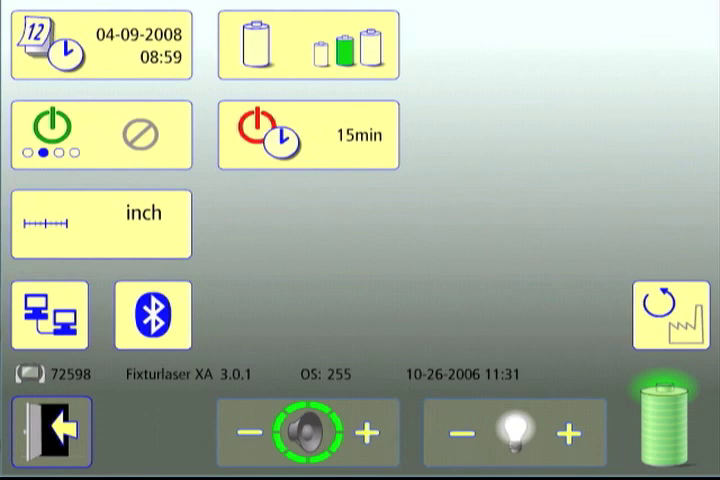
Step: Exit Global Settings via the door button to return to the main screen
{"action": "left_click", "coordinate": [668, 320]}
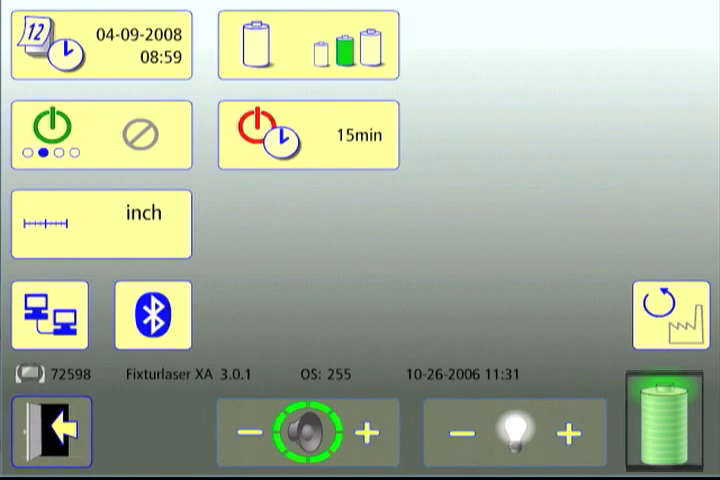
{"action": "left_click", "coordinate": [54, 440]}
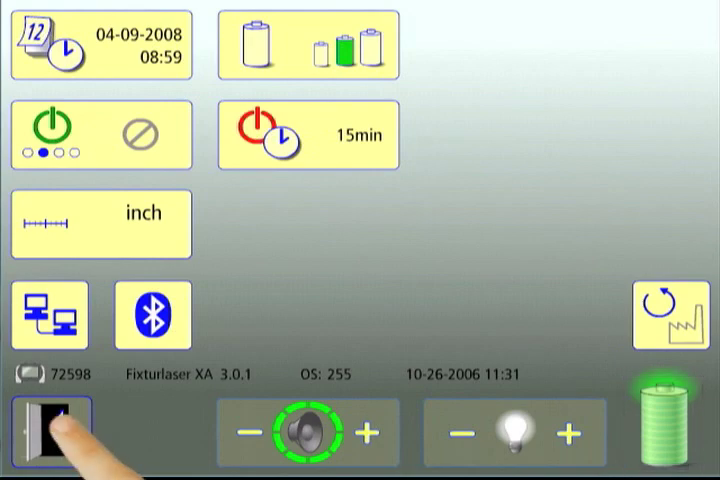